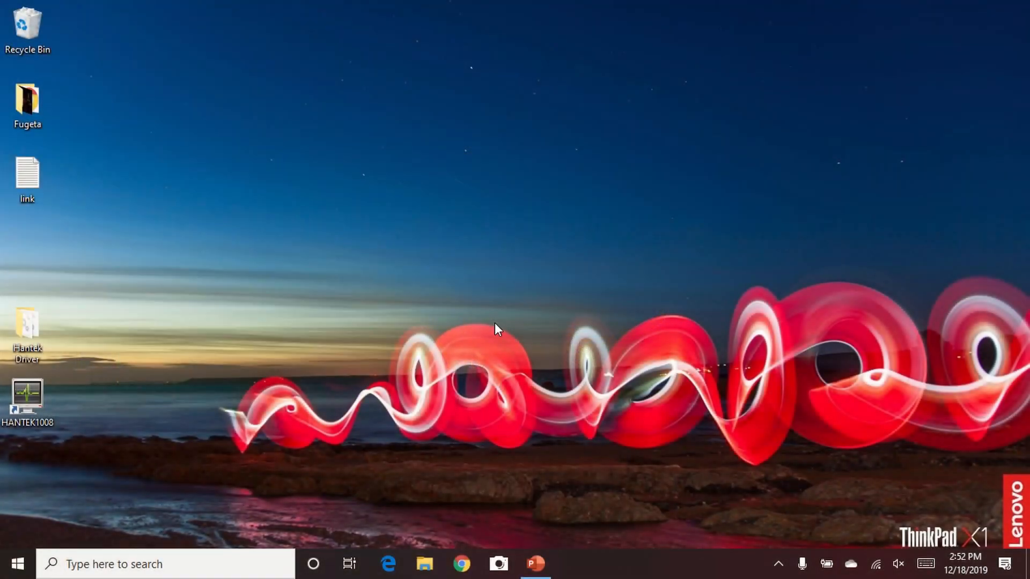
pyautogui.moveTo(496, 320)
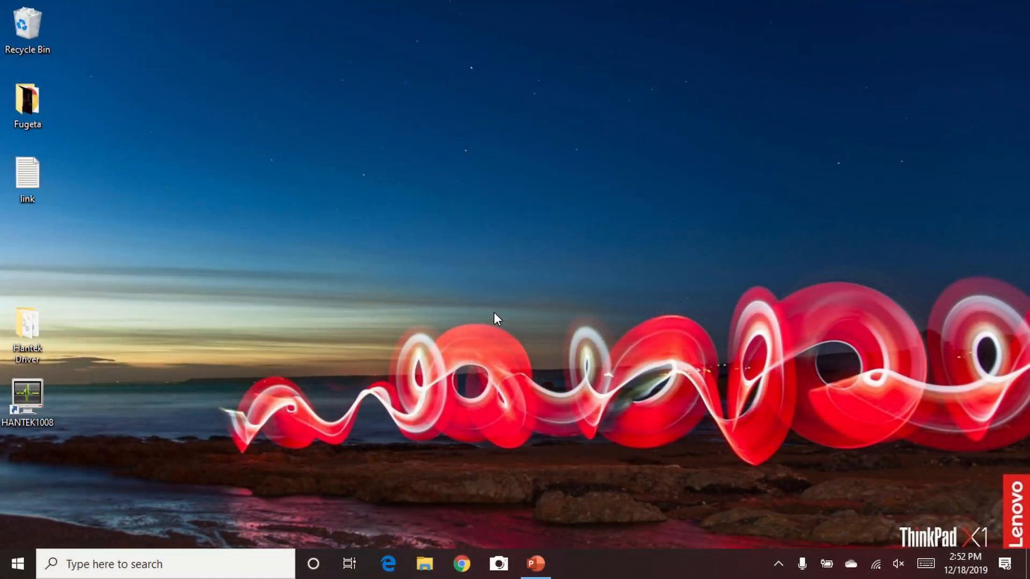
# Step: Launch the HANTEK1008 oscilloscope software from its desktop icon
pyautogui.click(28, 400)
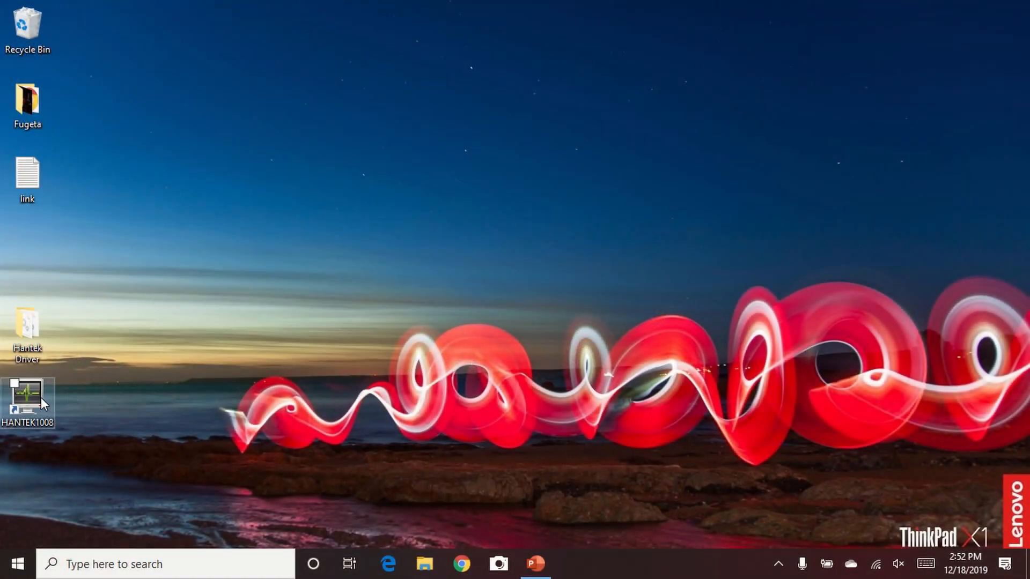
pyautogui.click(28, 402)
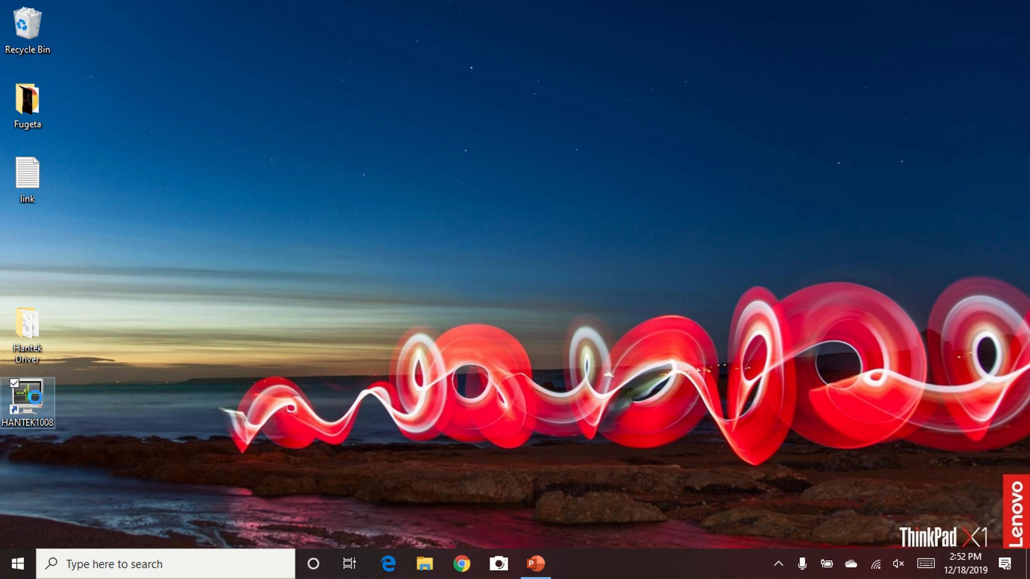
pyautogui.doubleClick(29, 398)
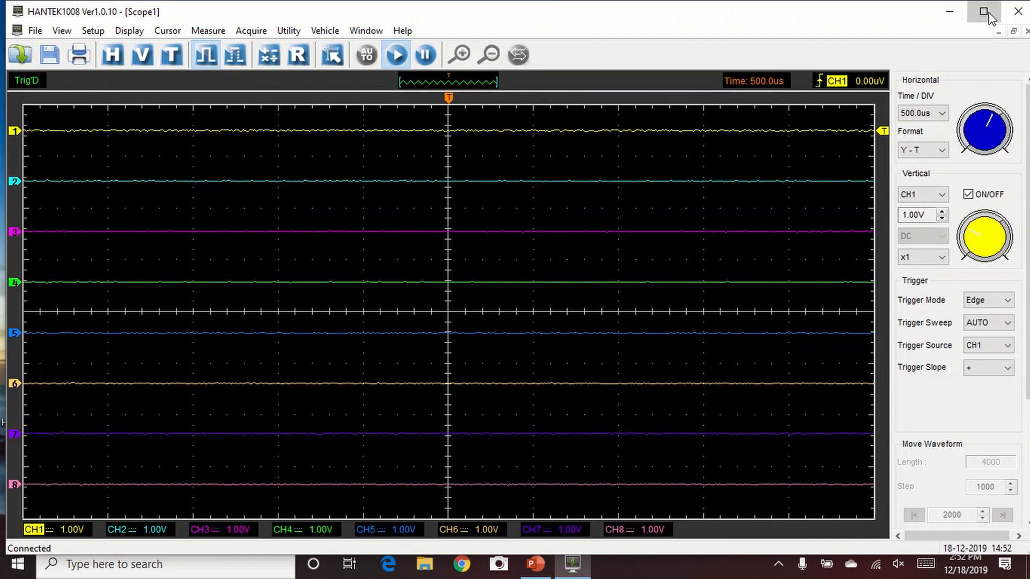
# Step: Maximize the scope window and start Calibration from the Utility menu
pyautogui.click(988, 12)
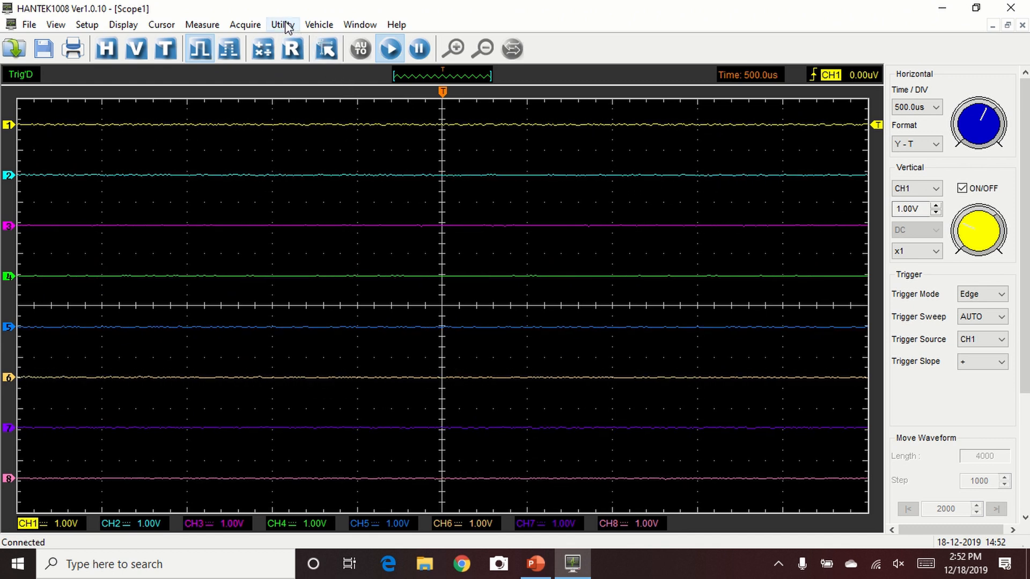
pyautogui.click(282, 24)
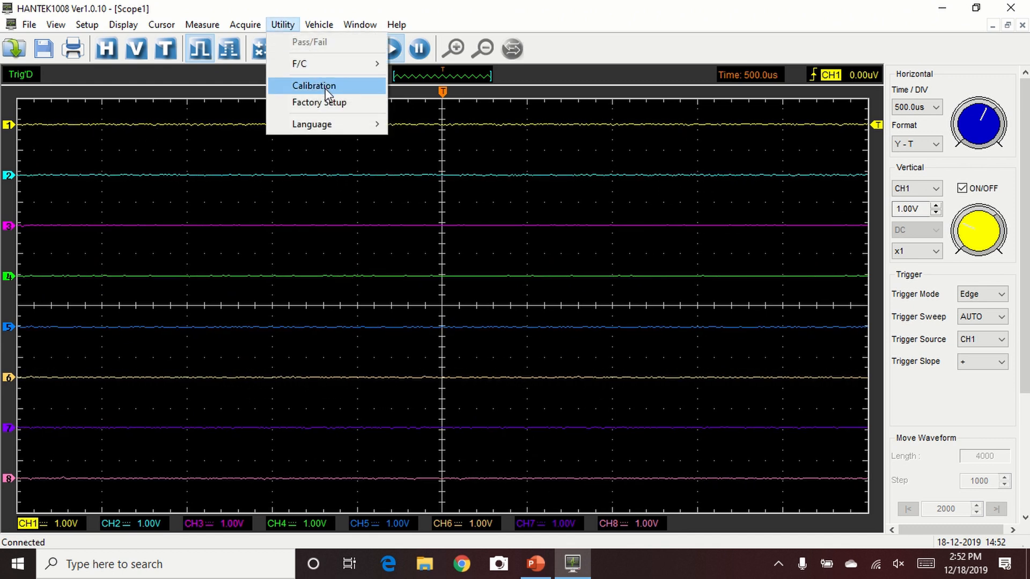
pyautogui.click(313, 86)
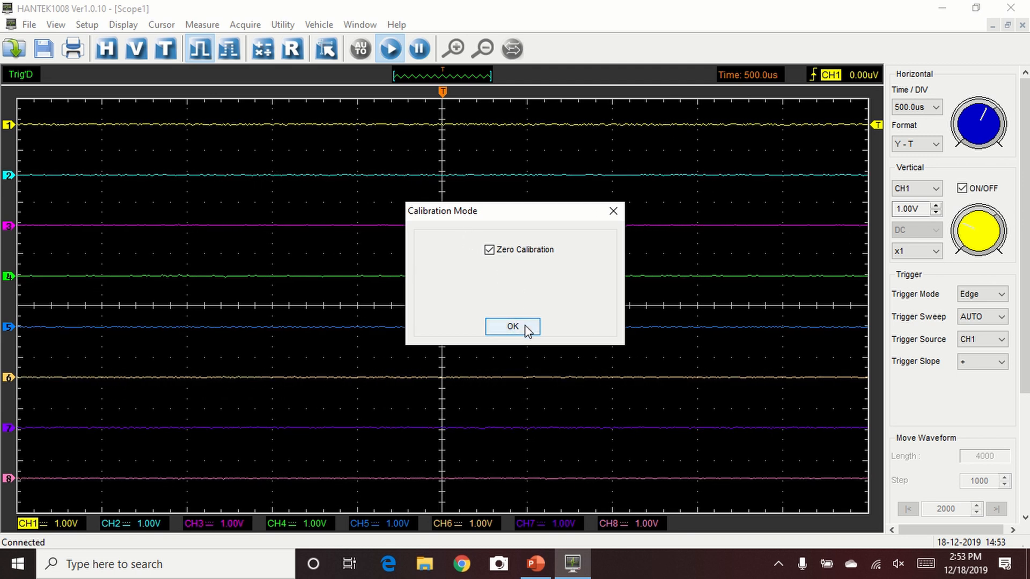
# Step: Run the Zero Calibration through each step until it reports Calibrate OK
pyautogui.click(512, 327)
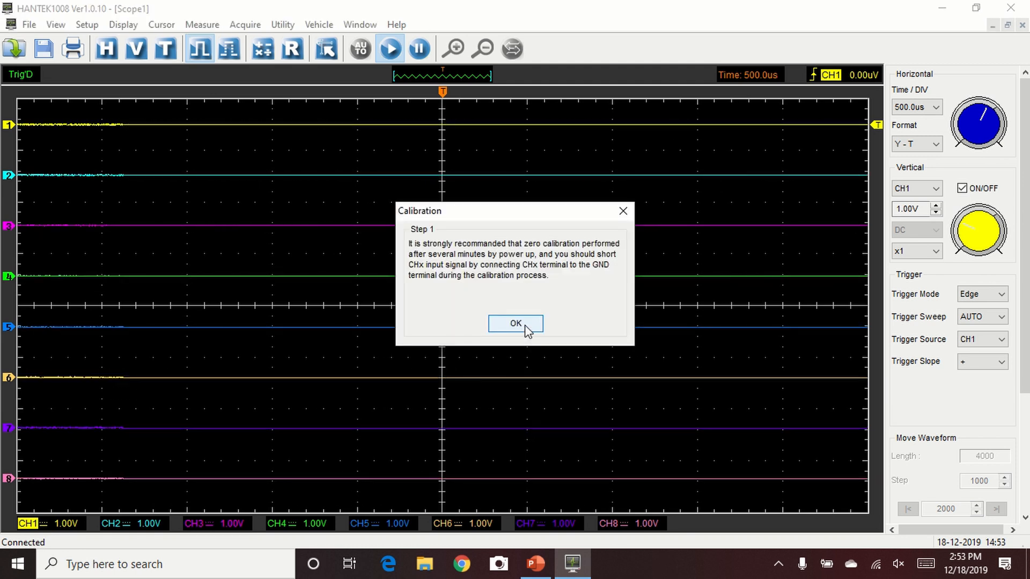
pyautogui.click(515, 323)
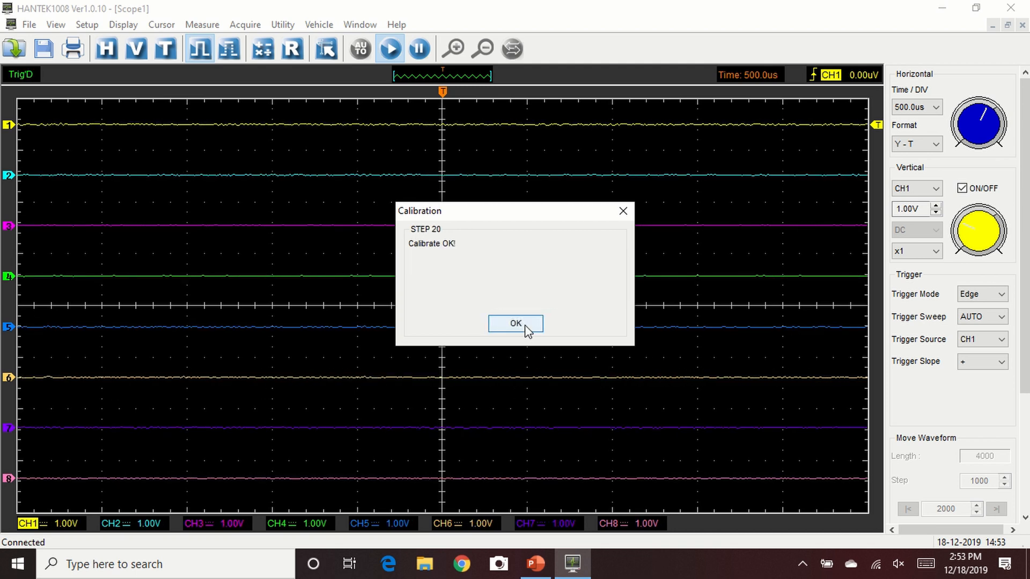
pyautogui.click(515, 323)
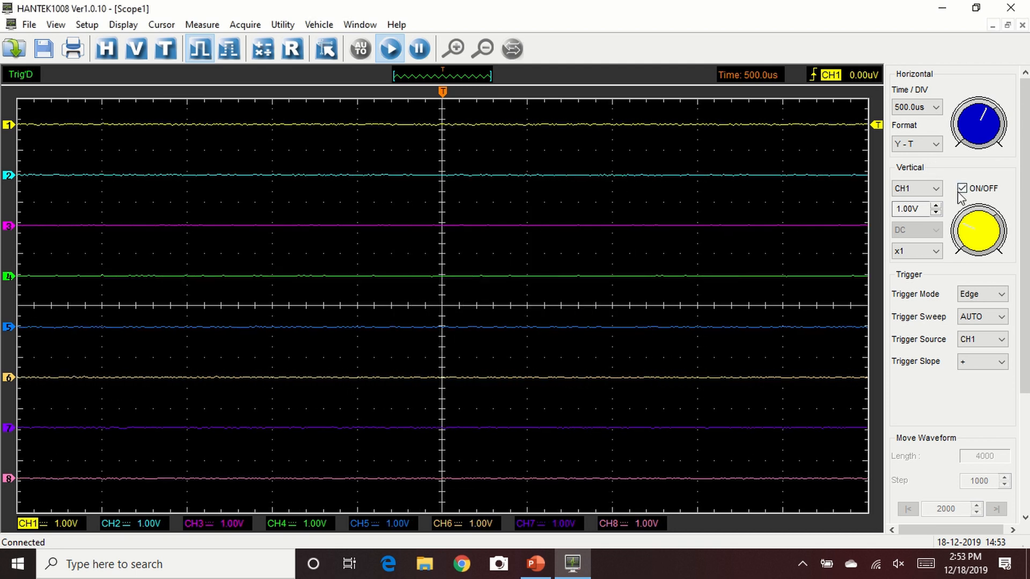
# Step: Switch off the unused channel traces so only CH1 and CH2 remain displayed
pyautogui.click(912, 188)
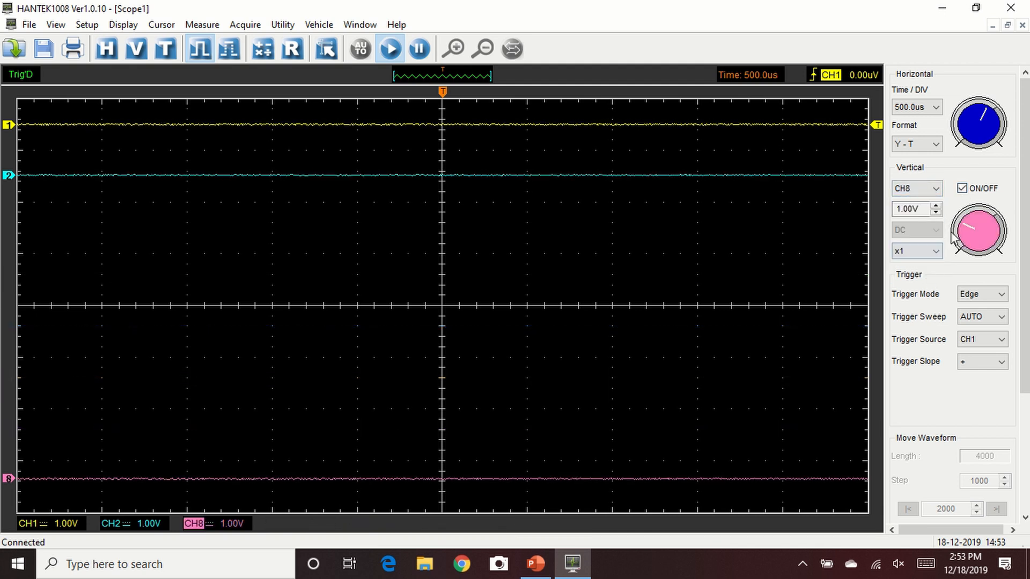
pyautogui.click(962, 188)
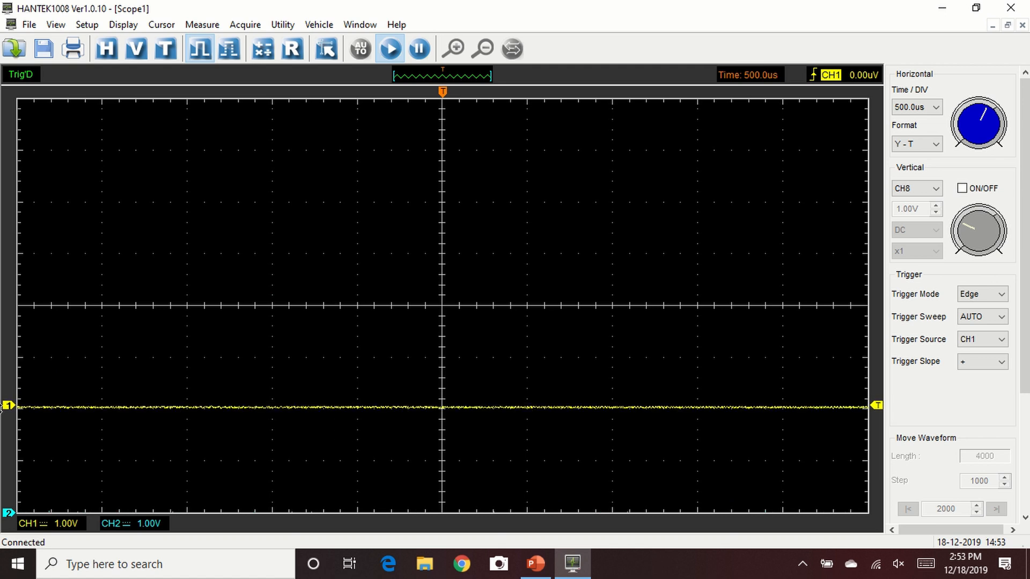
pyautogui.moveTo(452, 328)
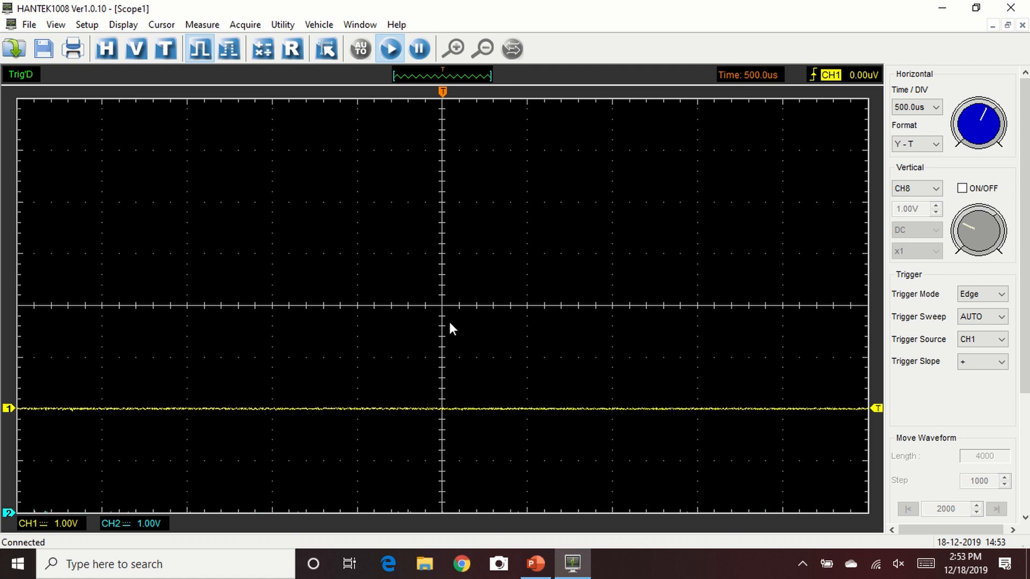
pyautogui.click(912, 108)
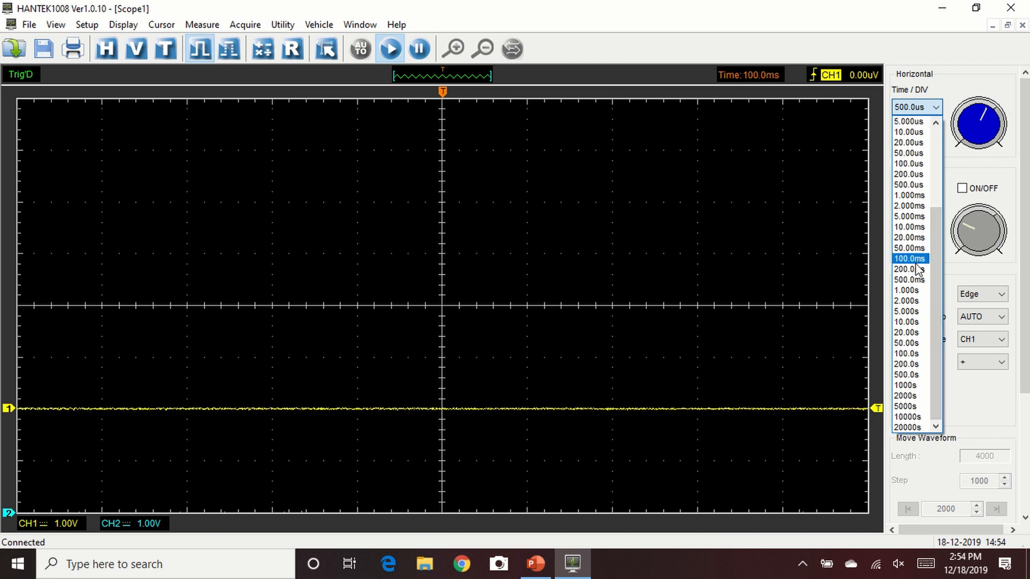
# Step: Set the timebase to 200 ms and CH1 to a x10 probe at 1.00V per division
pyautogui.click(908, 270)
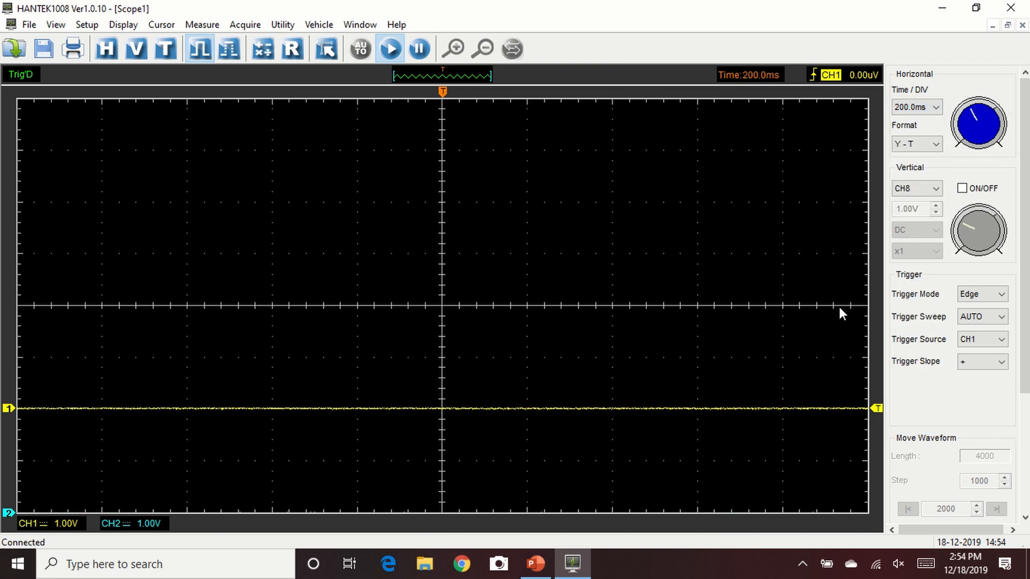
pyautogui.click(936, 188)
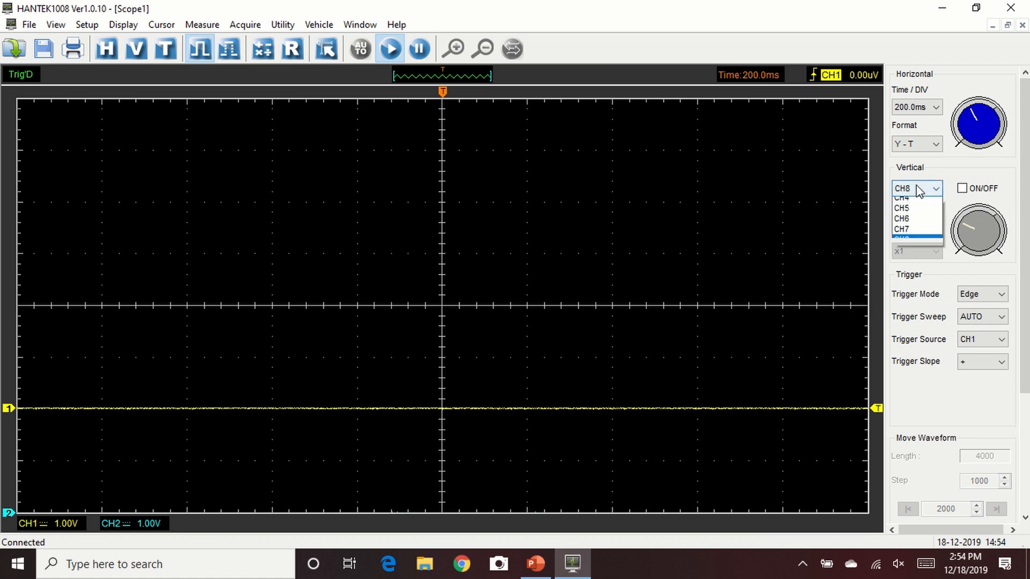
pyautogui.click(910, 189)
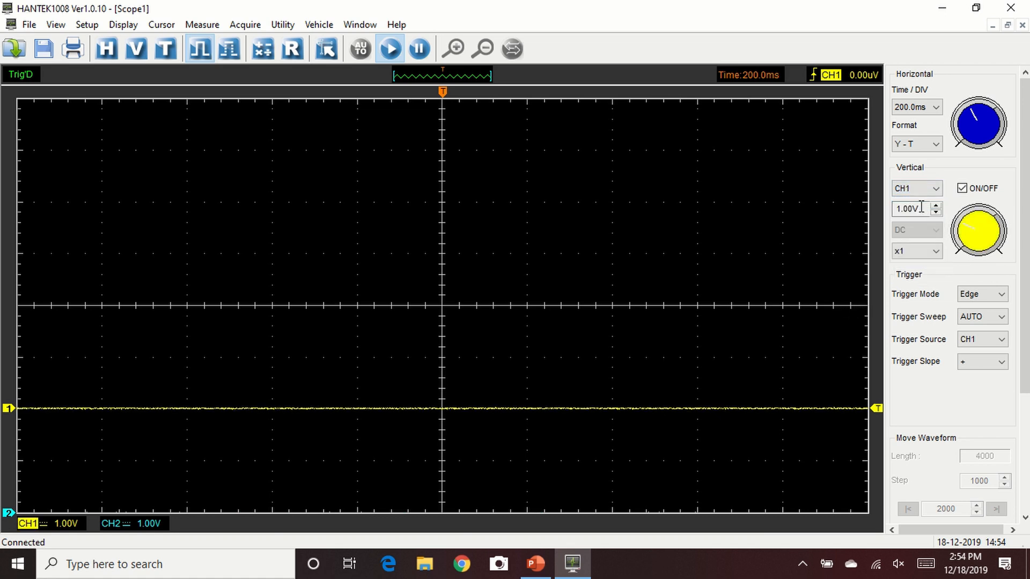
pyautogui.click(915, 251)
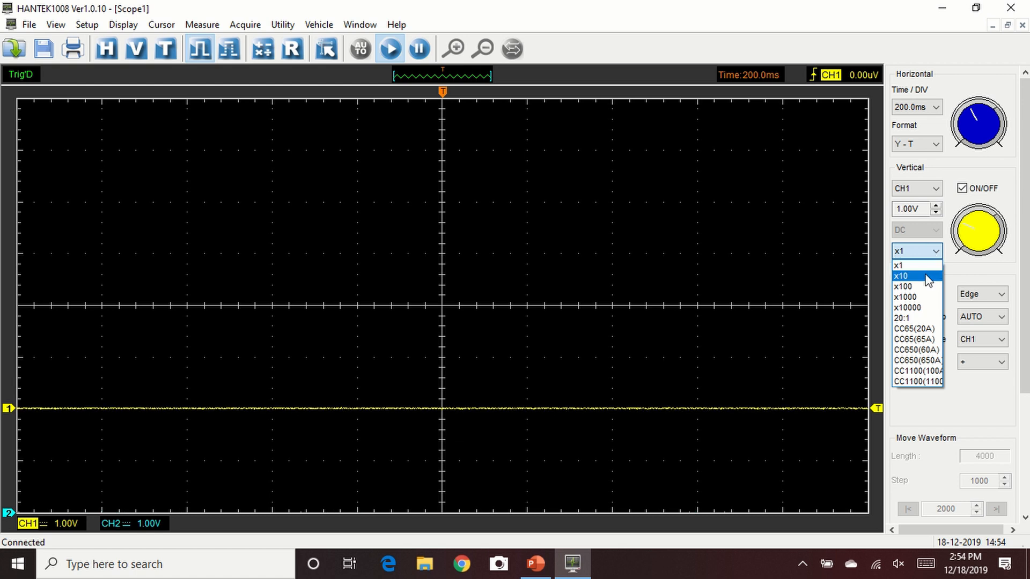
pyautogui.click(902, 275)
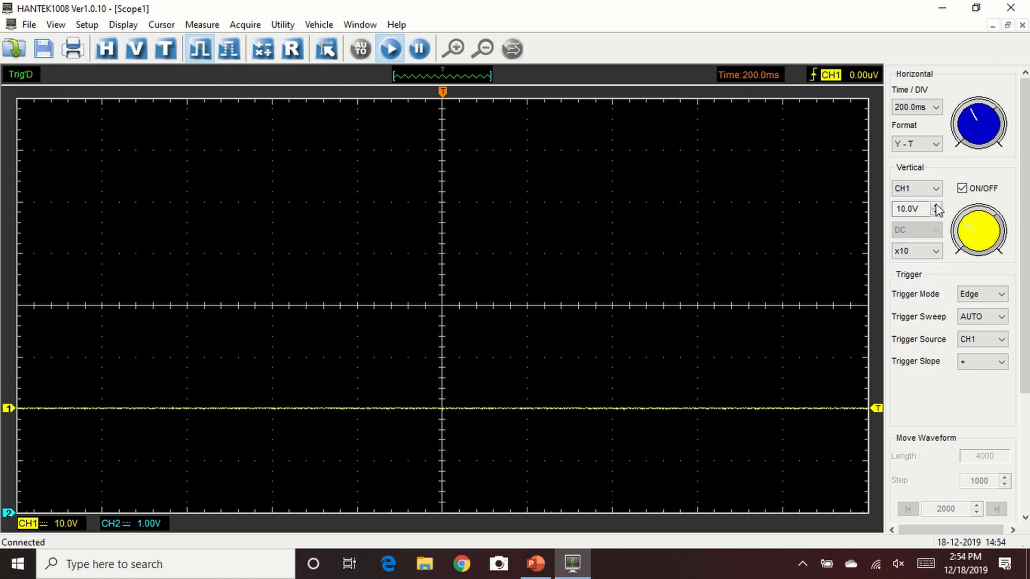
pyautogui.click(938, 213)
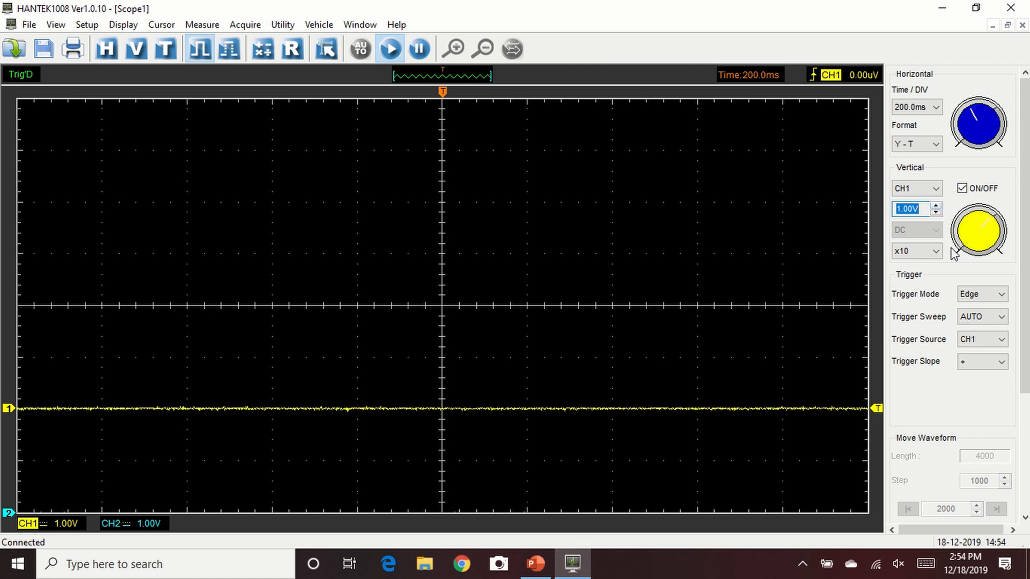
# Step: Set CH2 to the CC650 current-clamp probe at 50.0A per division
pyautogui.click(936, 188)
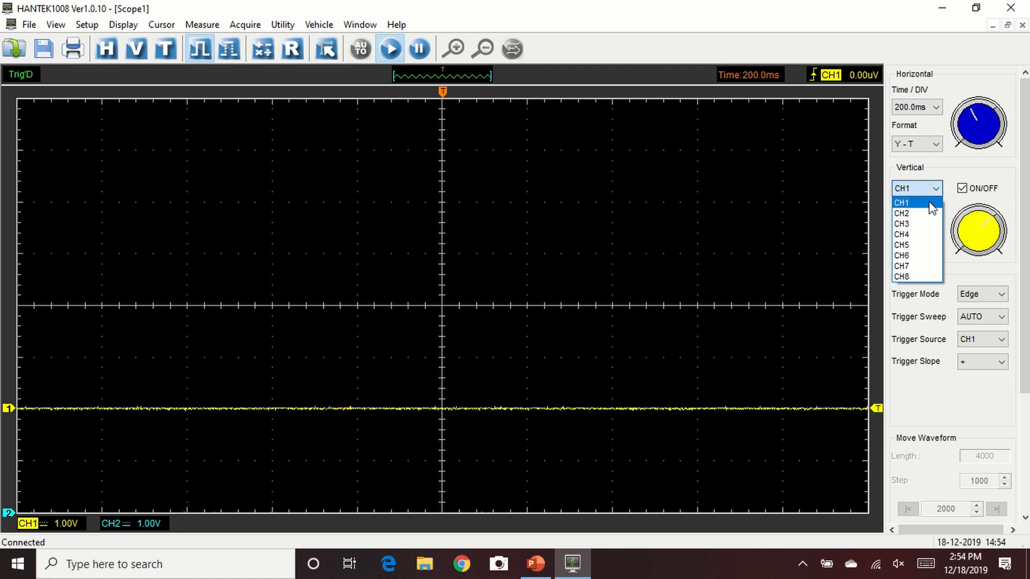
pyautogui.click(902, 213)
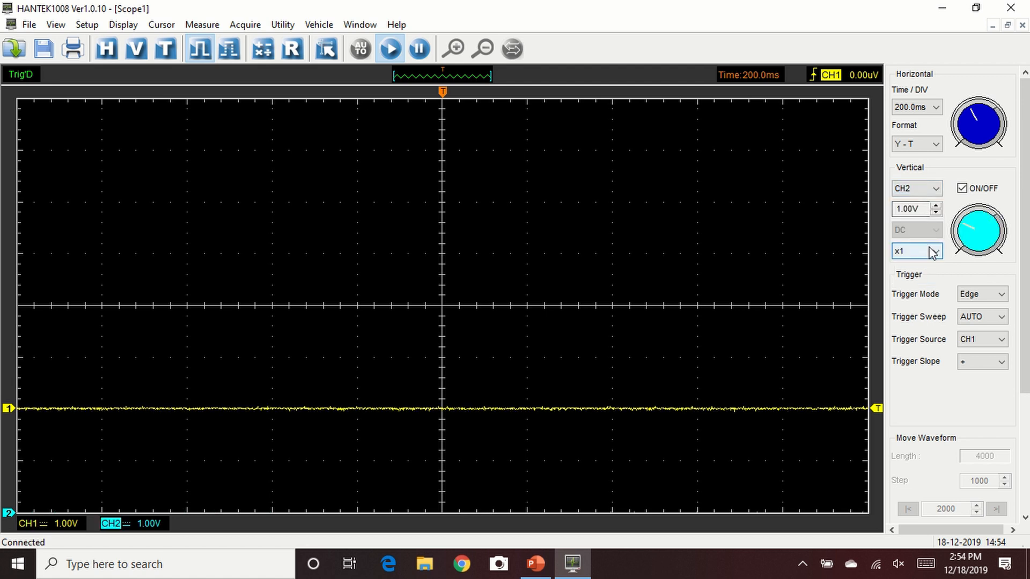
pyautogui.click(913, 251)
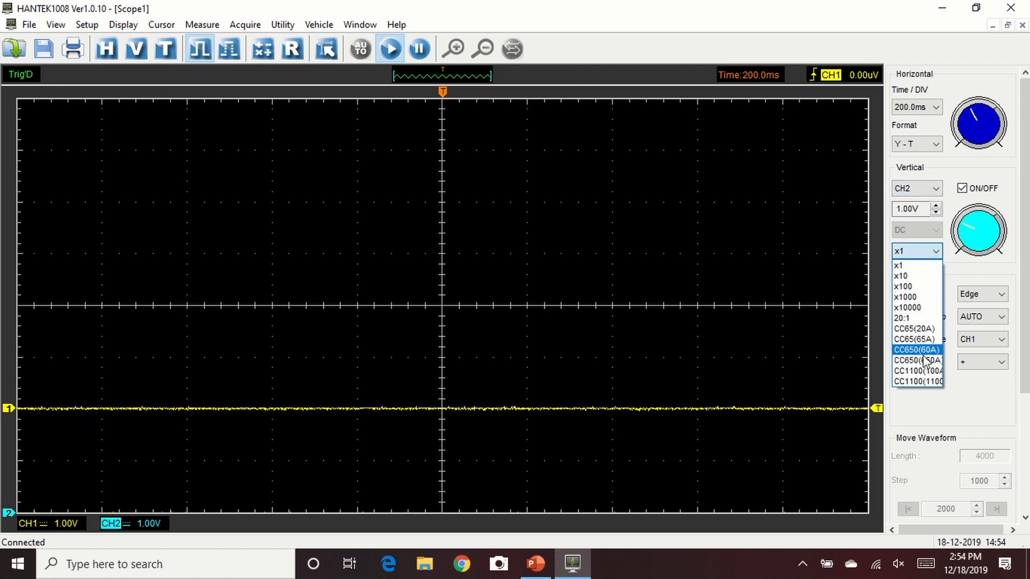
pyautogui.click(915, 351)
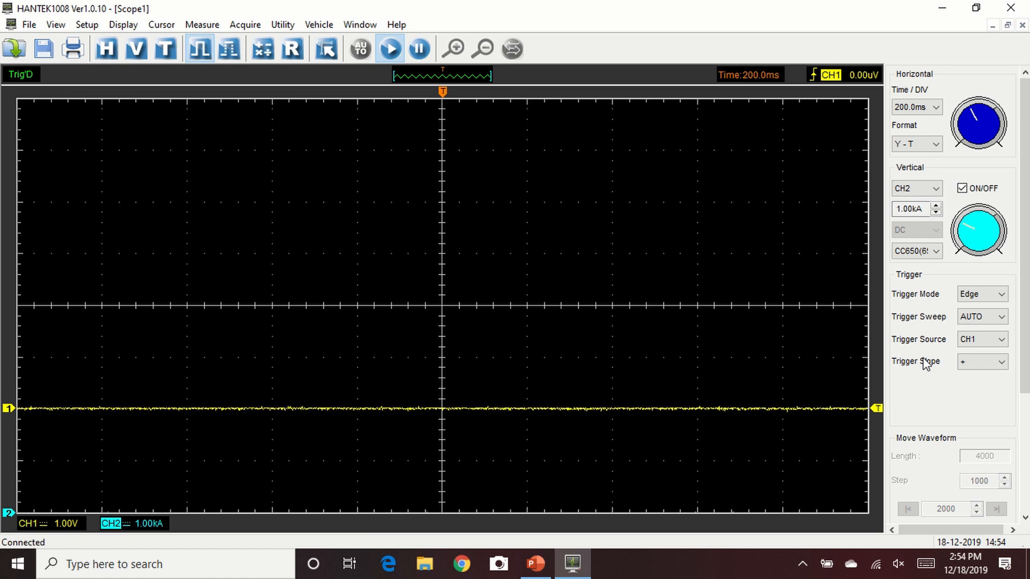
pyautogui.click(933, 208)
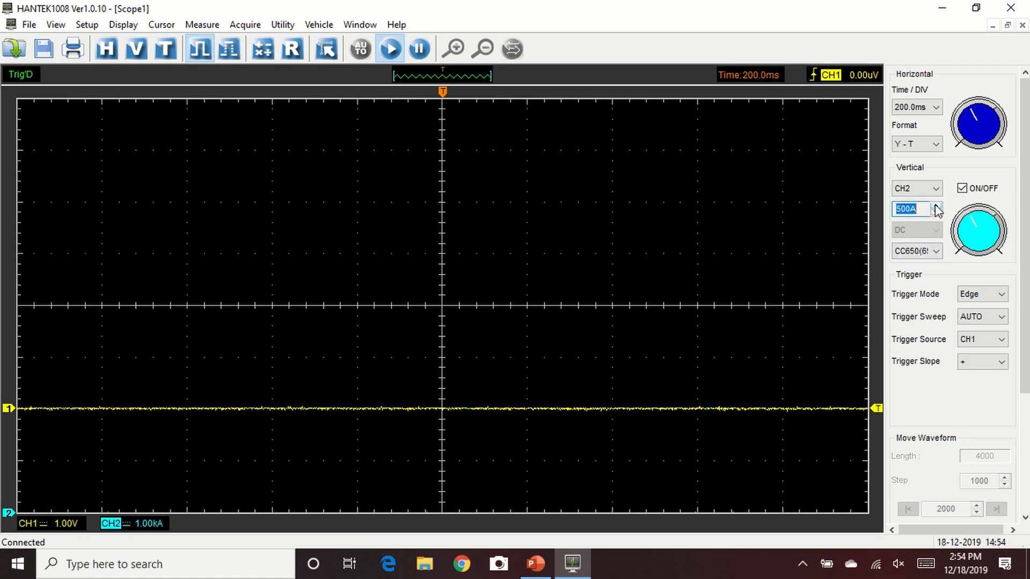
pyautogui.click(934, 209)
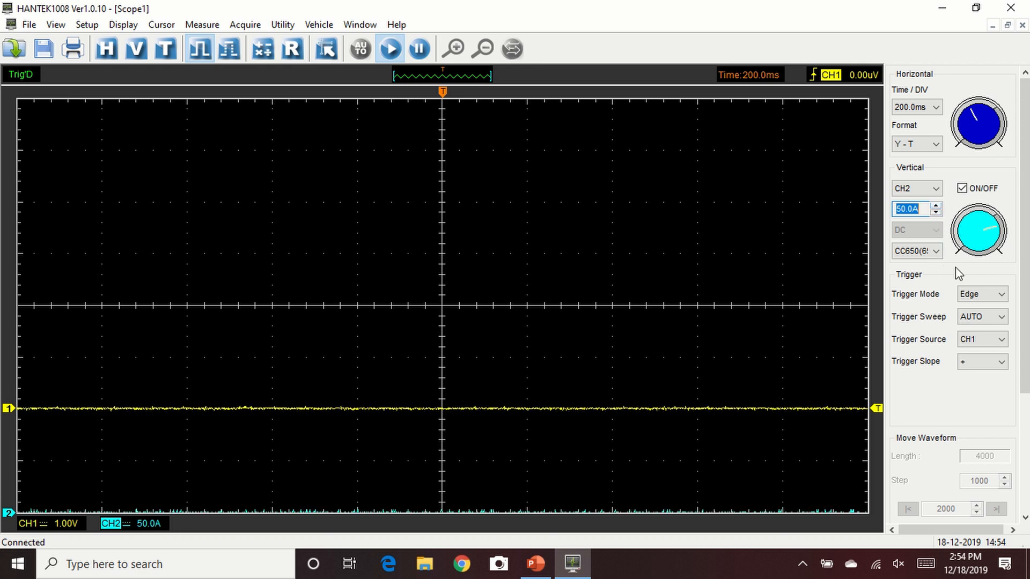
# Step: Set the trigger sweep to SINGLE on CH2 and capture one cranking event
pyautogui.click(982, 316)
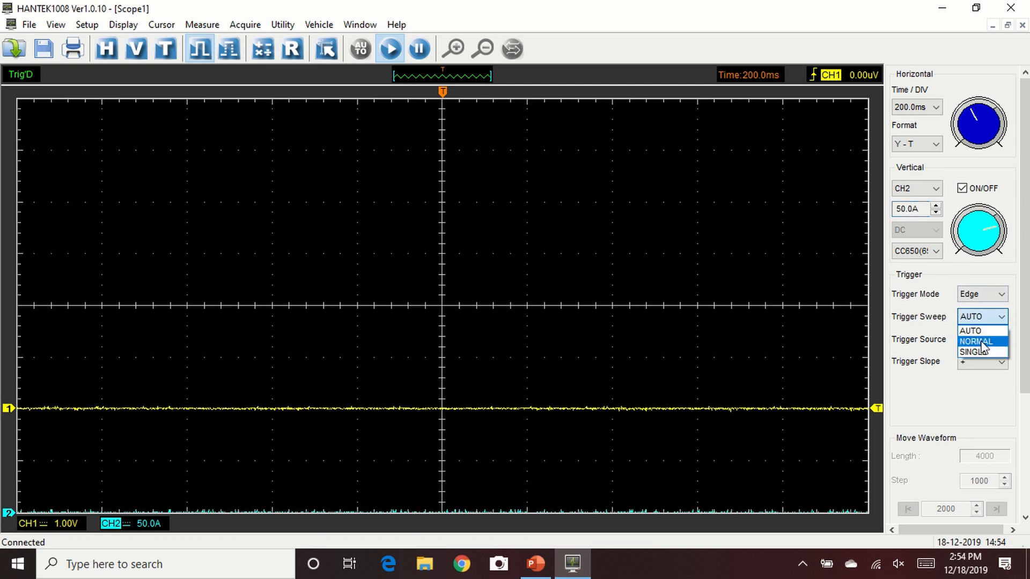
pyautogui.click(975, 352)
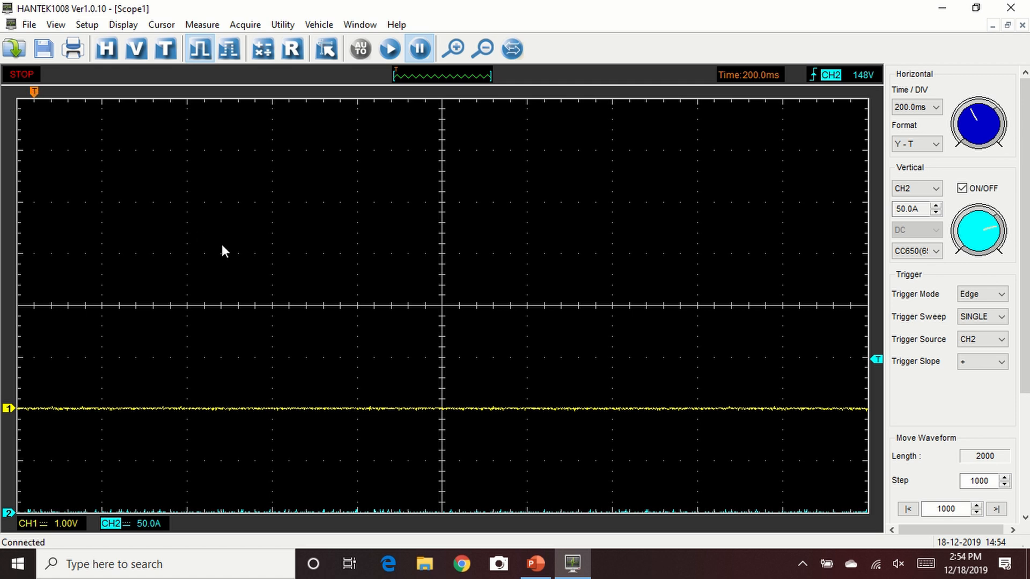
pyautogui.moveTo(409, 109)
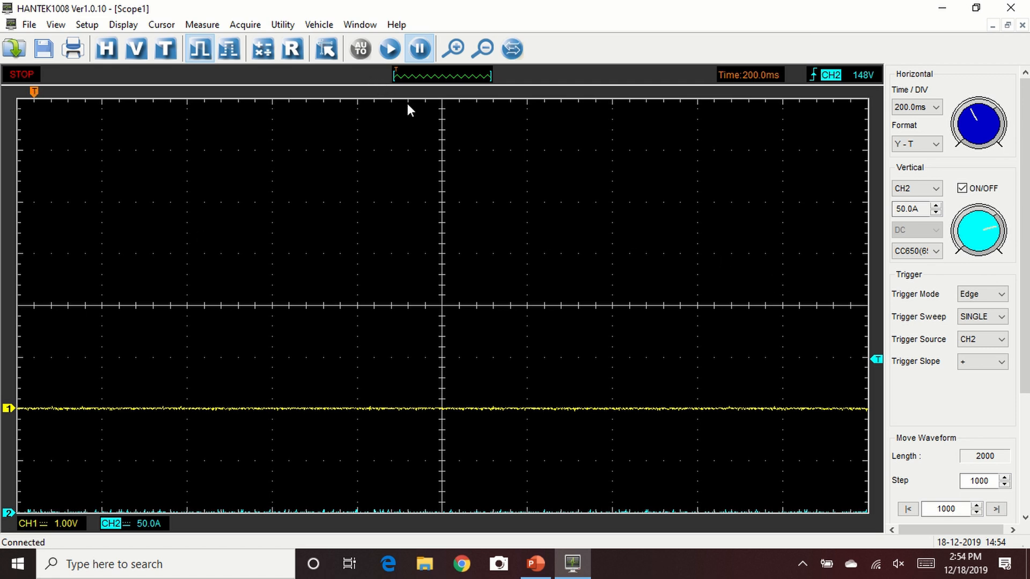
pyautogui.moveTo(54, 75)
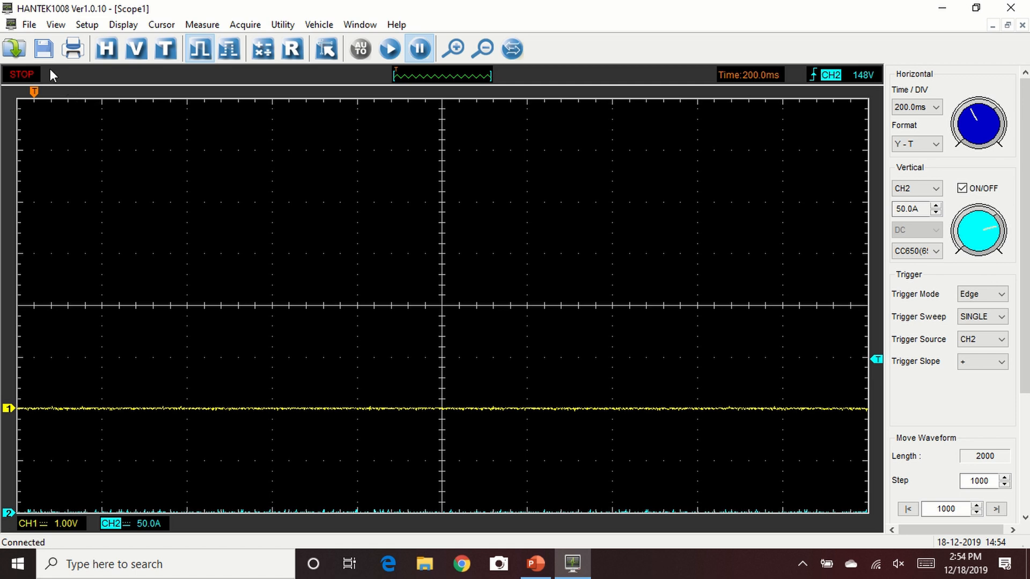
pyautogui.moveTo(392, 26)
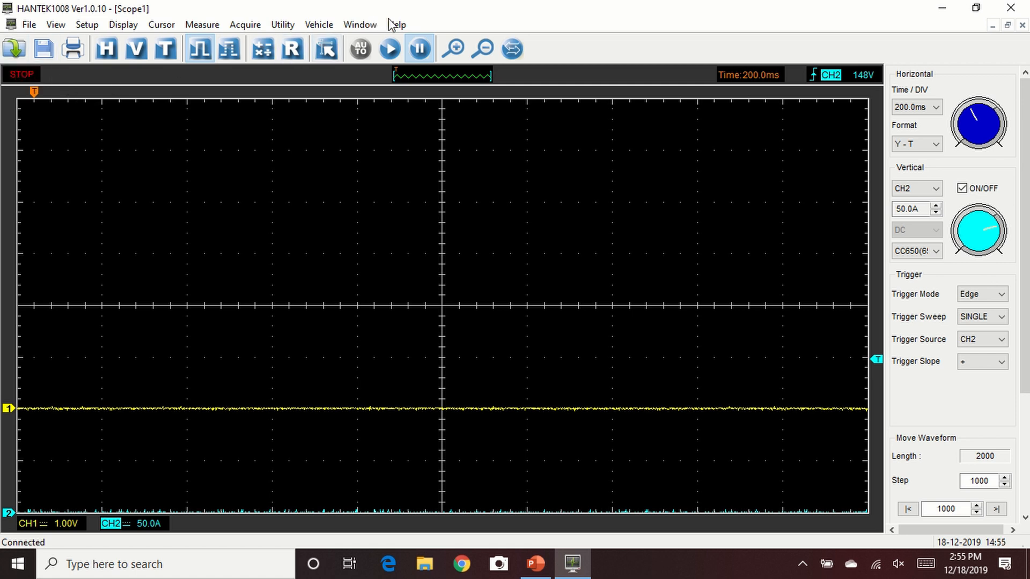
pyautogui.click(389, 49)
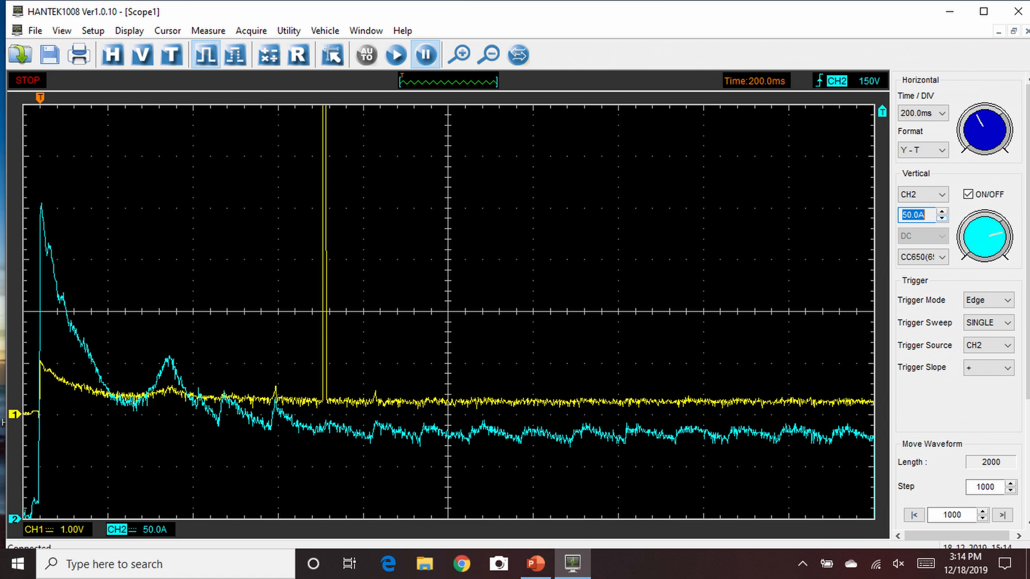
# Step: Enlarge the CH2 current trace from 50.0A to 20.0A per division
pyautogui.click(940, 218)
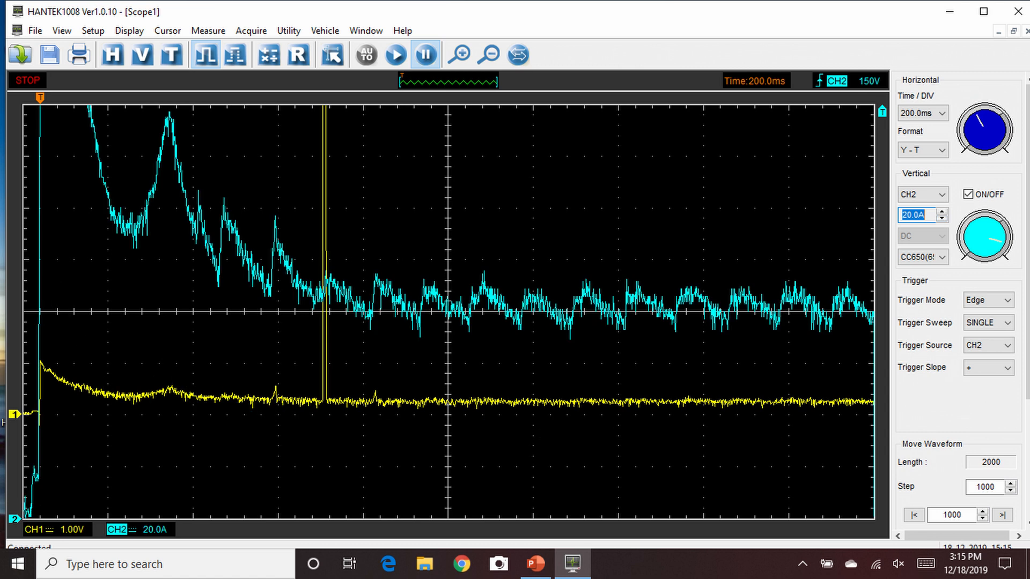